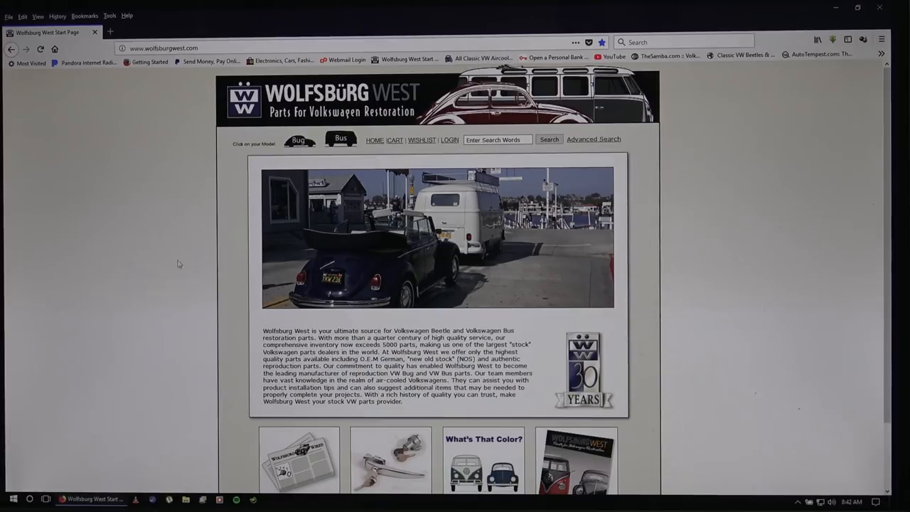
mouse_move(249, 276)
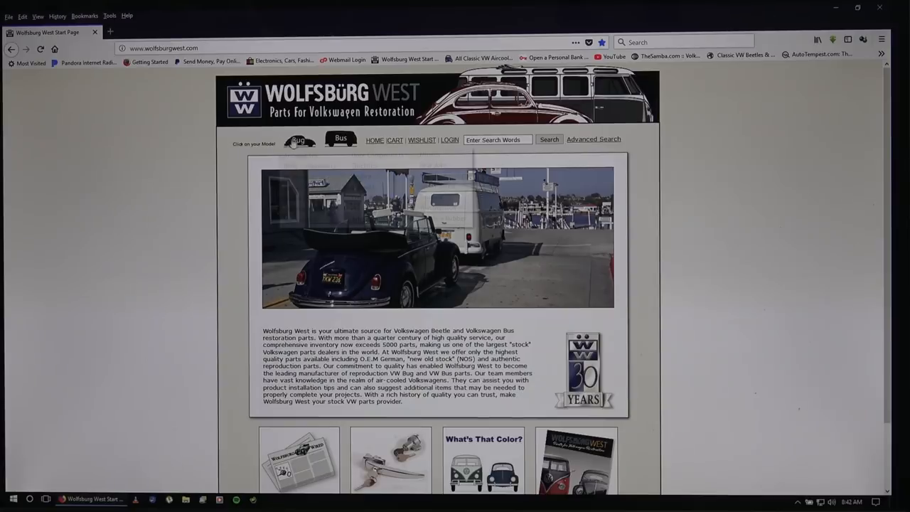
- Show the Beetle parts category list from the Bug model icon in the header
click(299, 140)
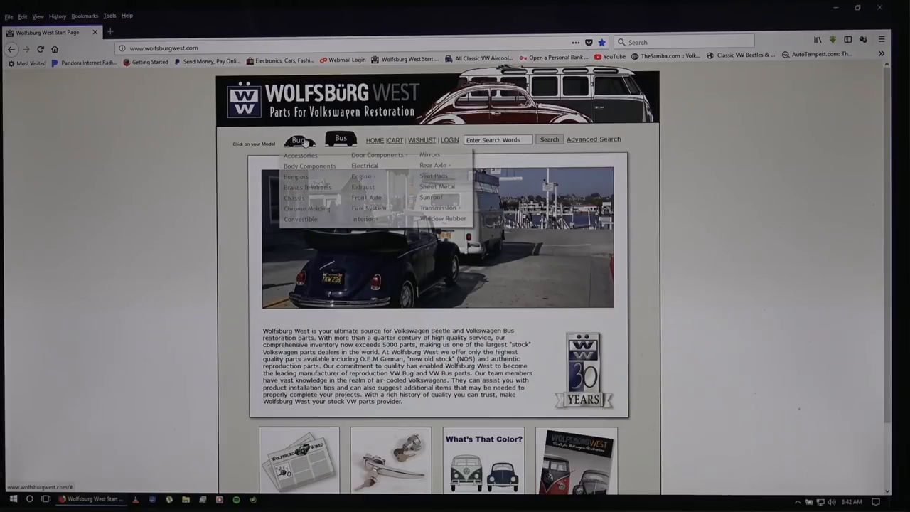
mouse_move(364, 219)
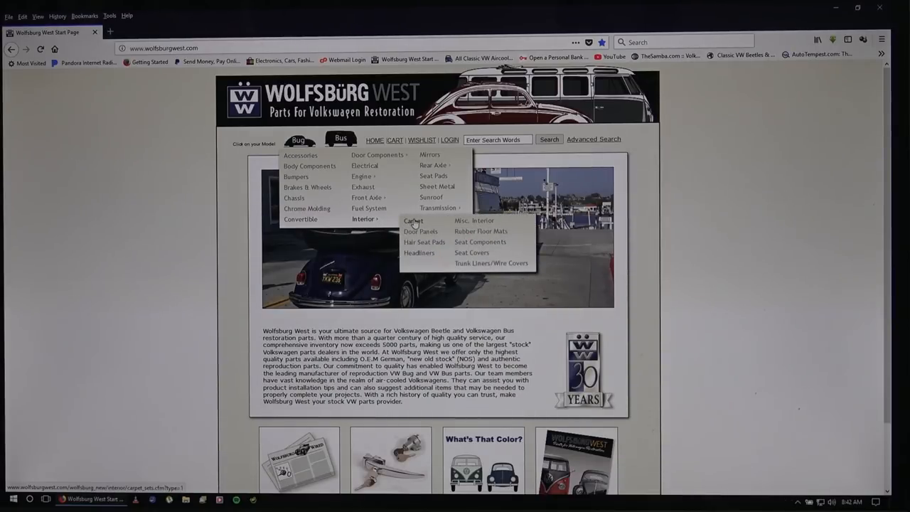
- Open the Beetle Carpet Sets page from the Interior submenu's Carpet entry
click(412, 221)
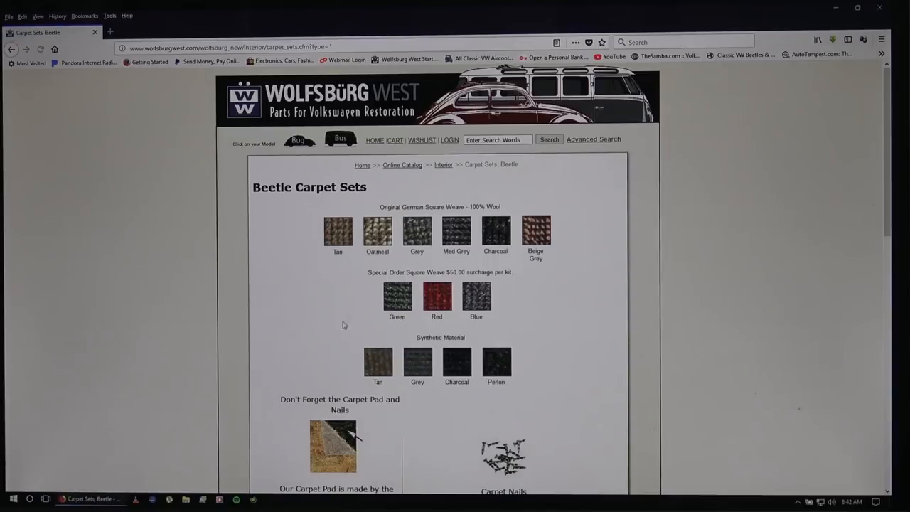
mouse_move(654, 242)
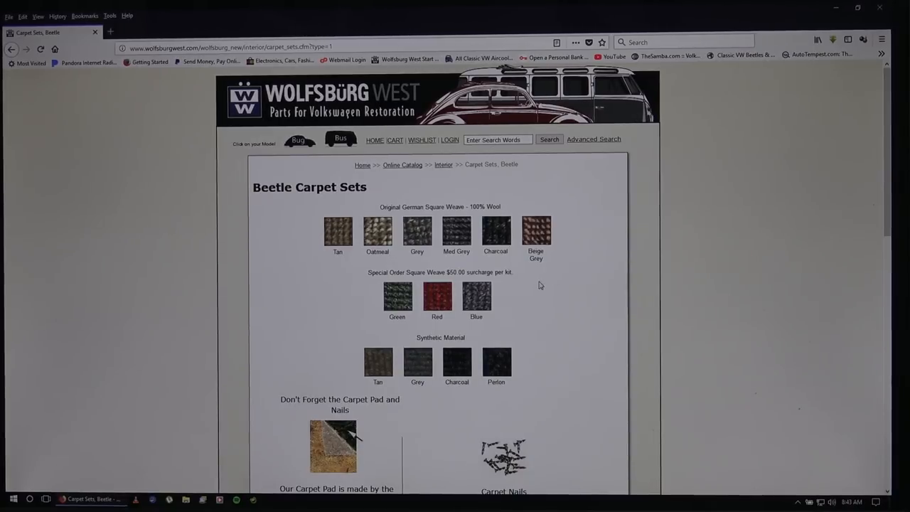
- Scroll down the Carpet Sets page to review the carpet colour options
scroll(down, 3)
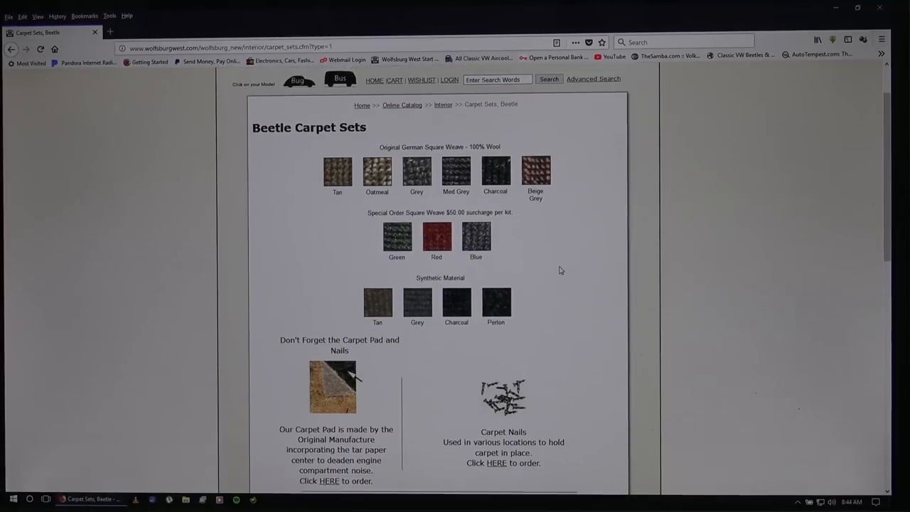
scroll(down, 3)
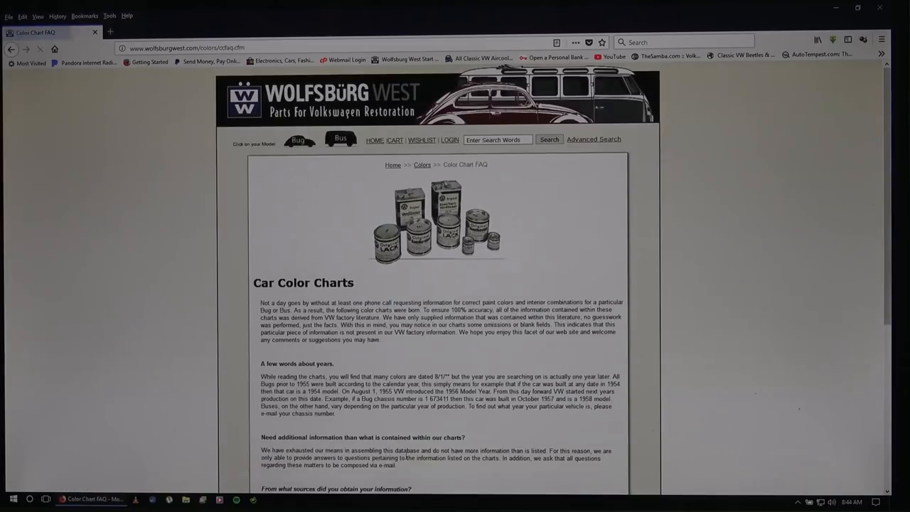
- Follow the 'On to the Charts' link at the bottom of the Color Chart FAQ
scroll(down, 3)
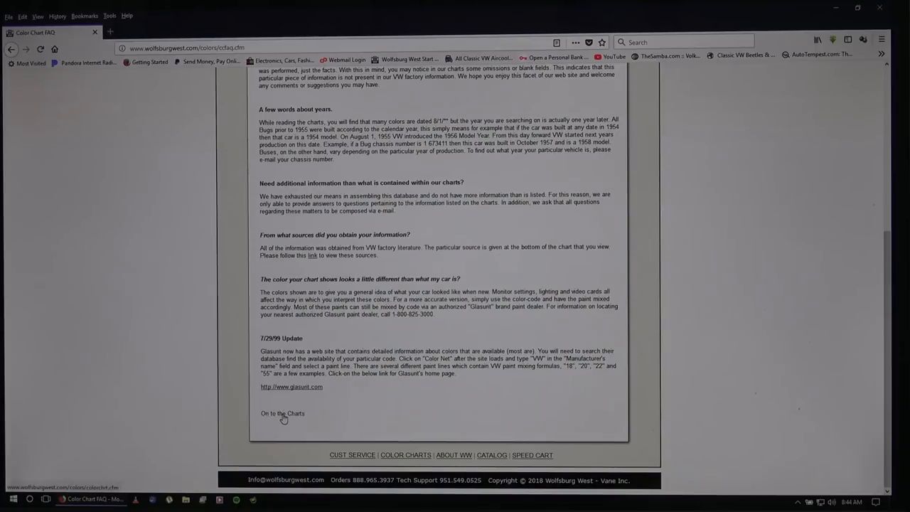
click(282, 413)
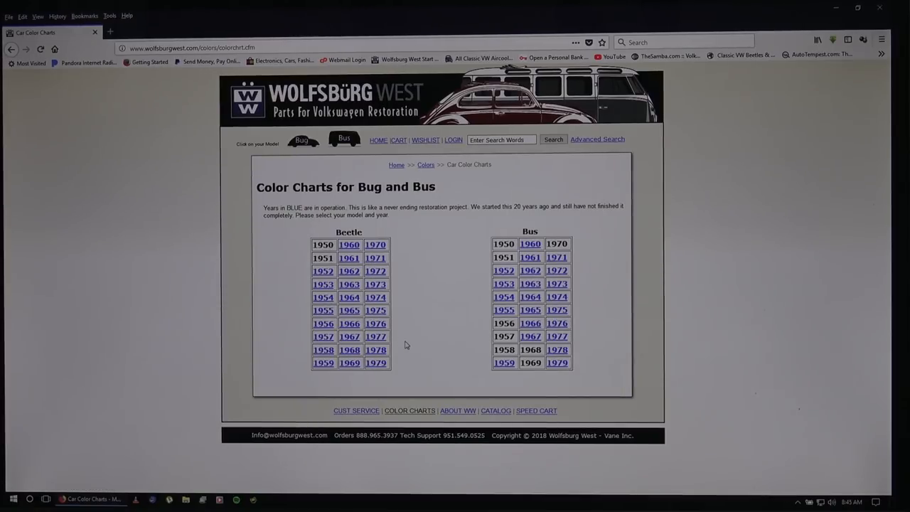
mouse_move(323, 297)
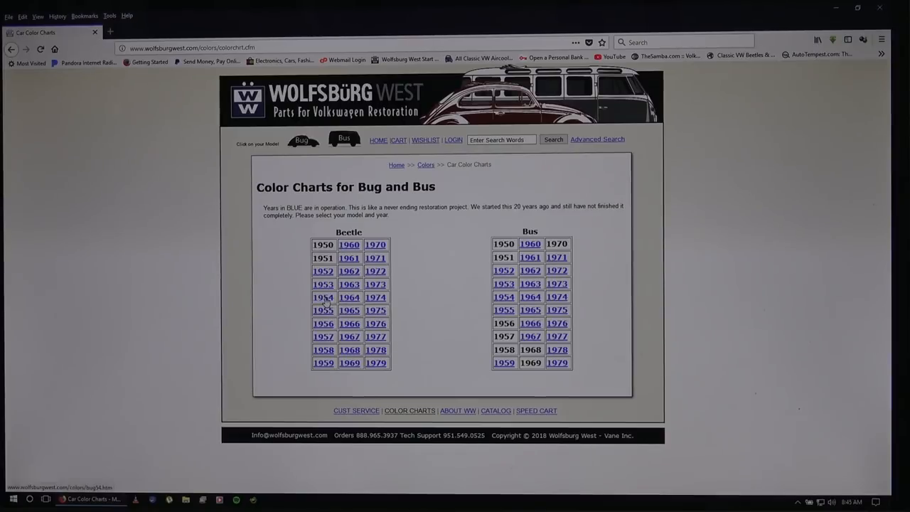
- Open the 1954 Beetle list and then the L227 Strato Silver colour chart
click(322, 296)
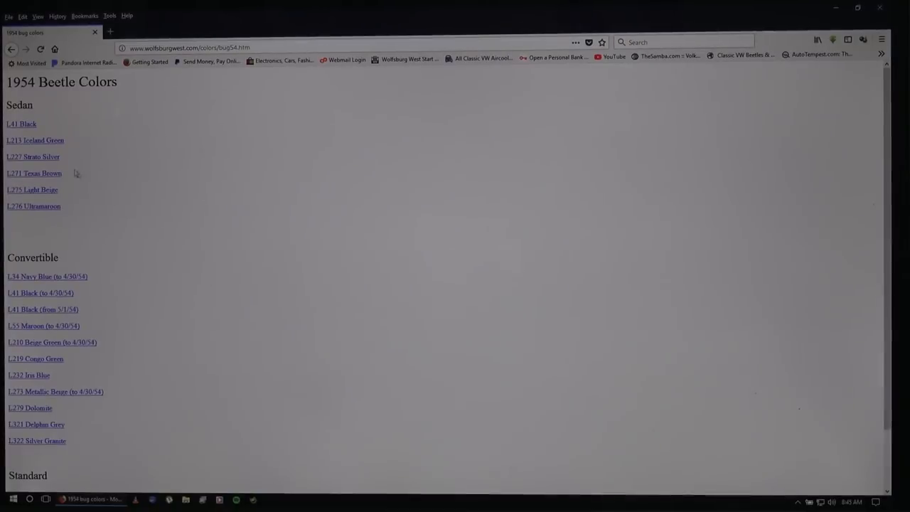
click(32, 156)
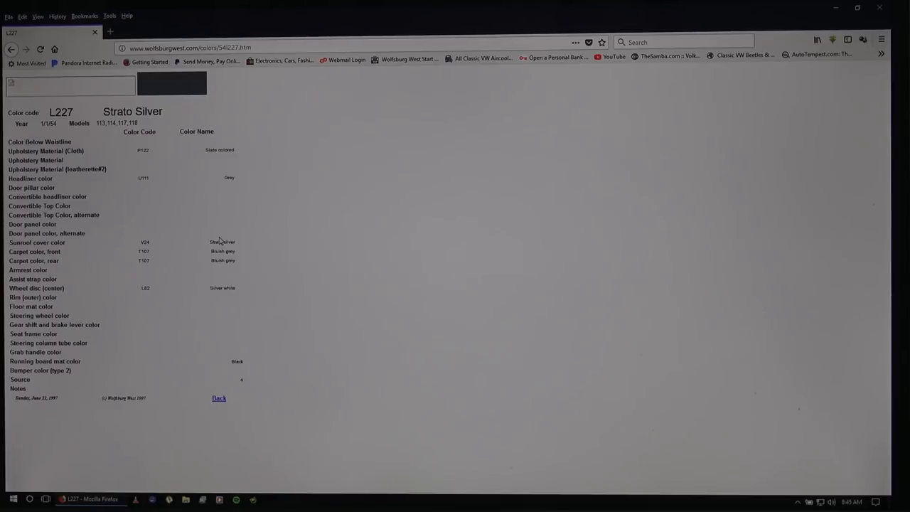
mouse_move(97, 254)
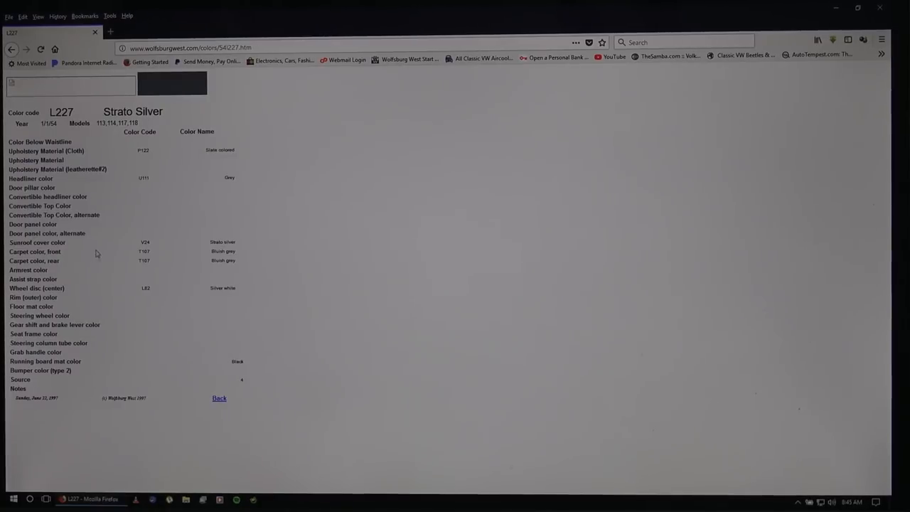
- Highlight the 'Carpet color, rear' label showing T167 Bluish grey
double_click(34, 250)
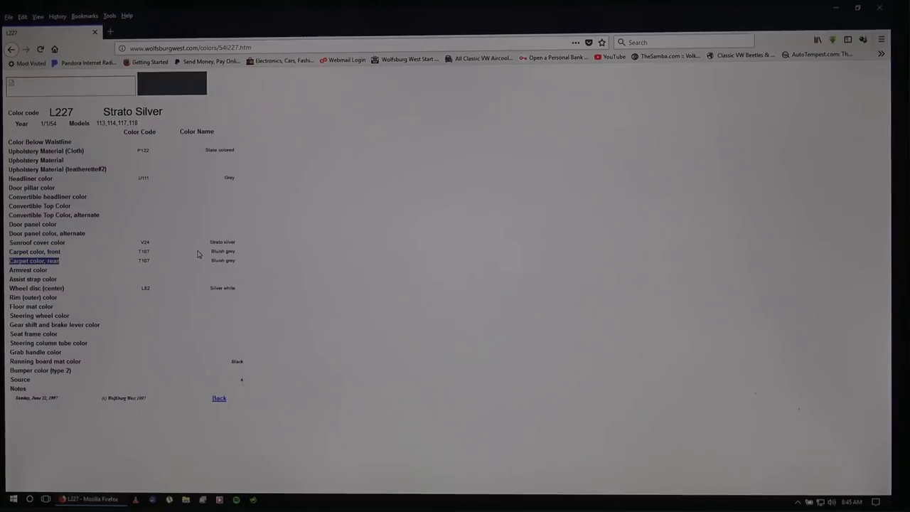
mouse_move(206, 254)
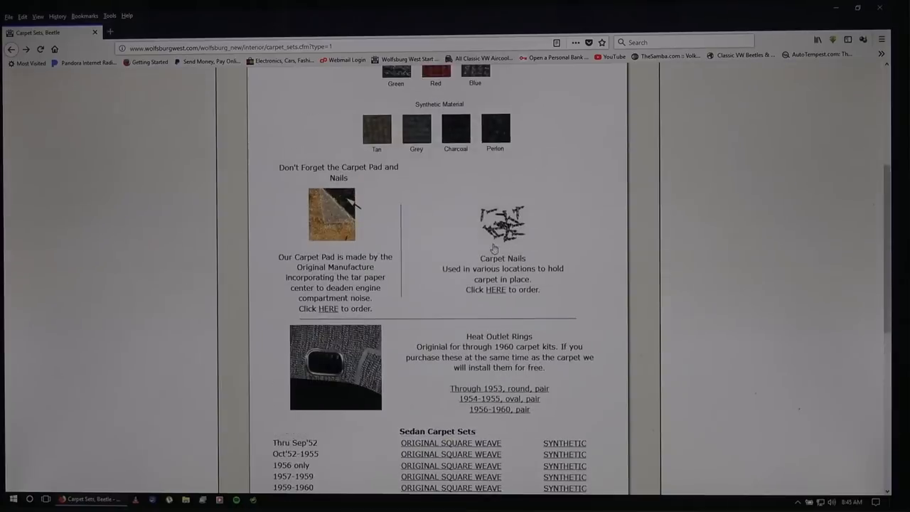
scroll(up, 3)
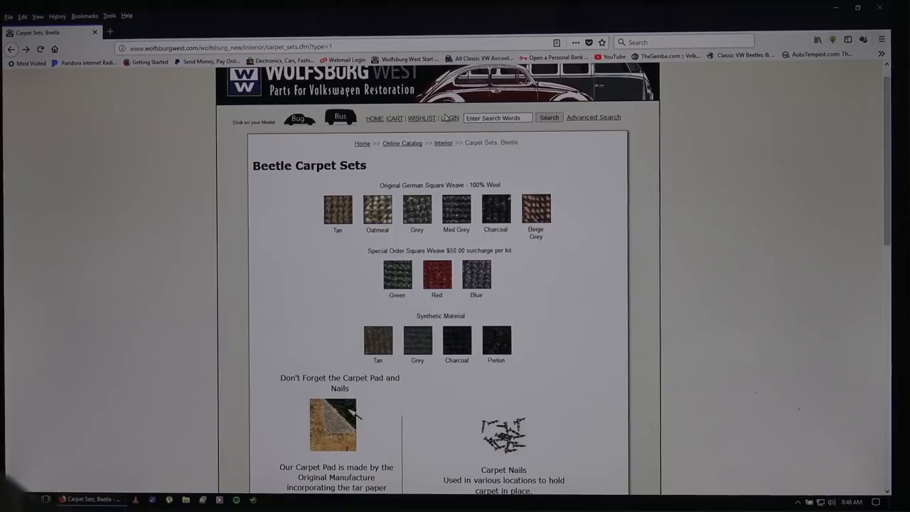
- Scroll the Carpet Sets page down to the Sedan Carpet Sets table by model year
scroll(down, 3)
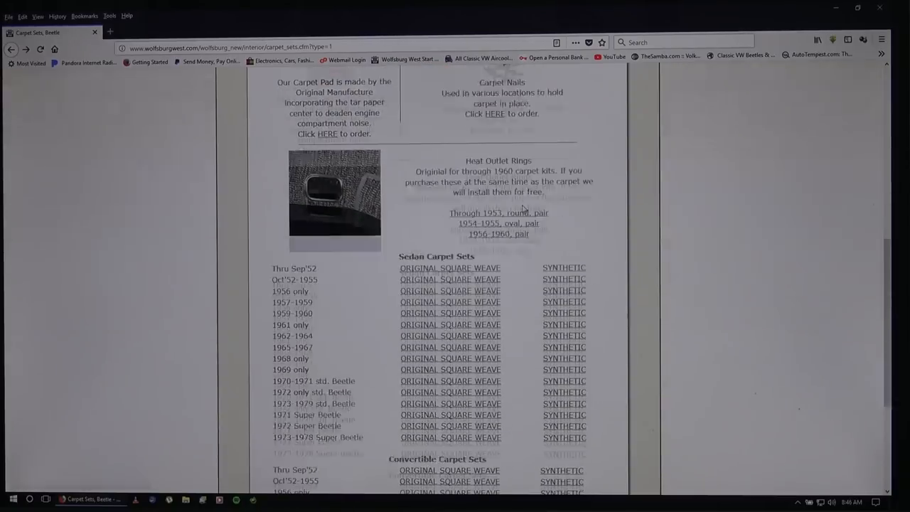
scroll(down, 3)
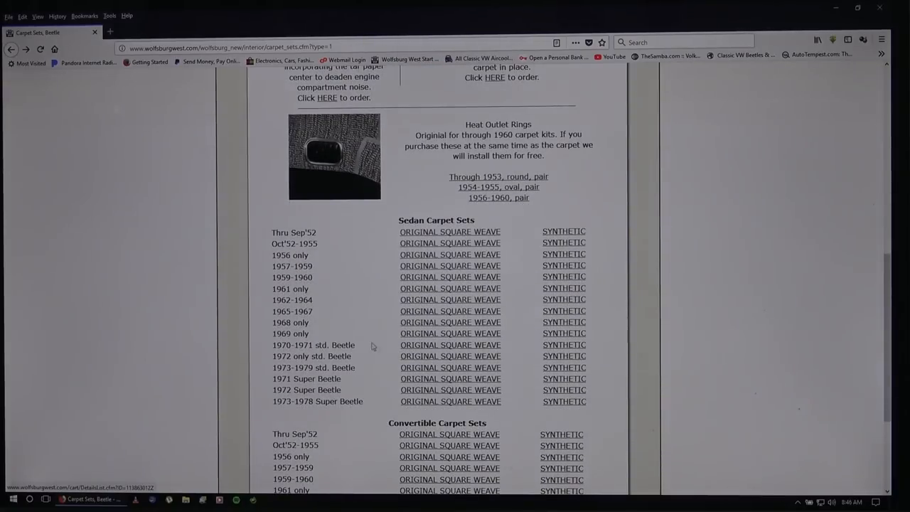
mouse_move(311, 248)
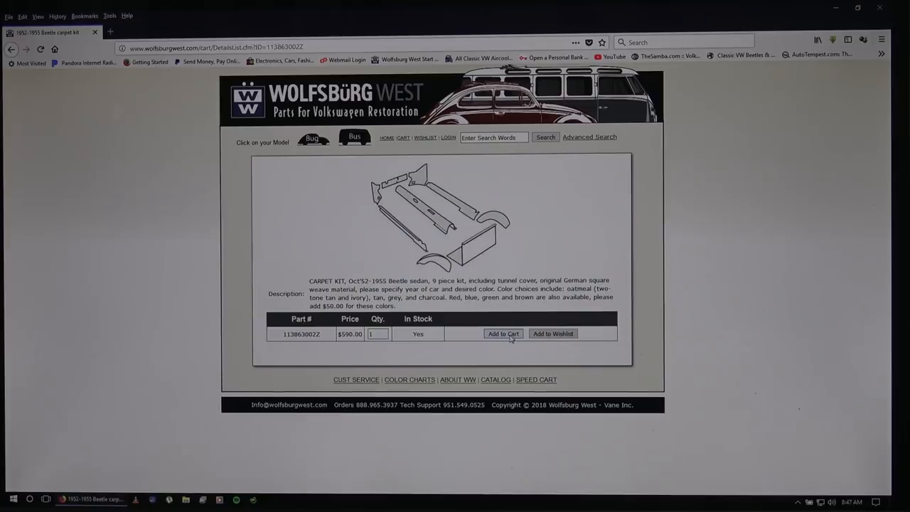
- Add the $590 Oct'52-1955 sedan original square weave carpet kit to the cart
click(503, 333)
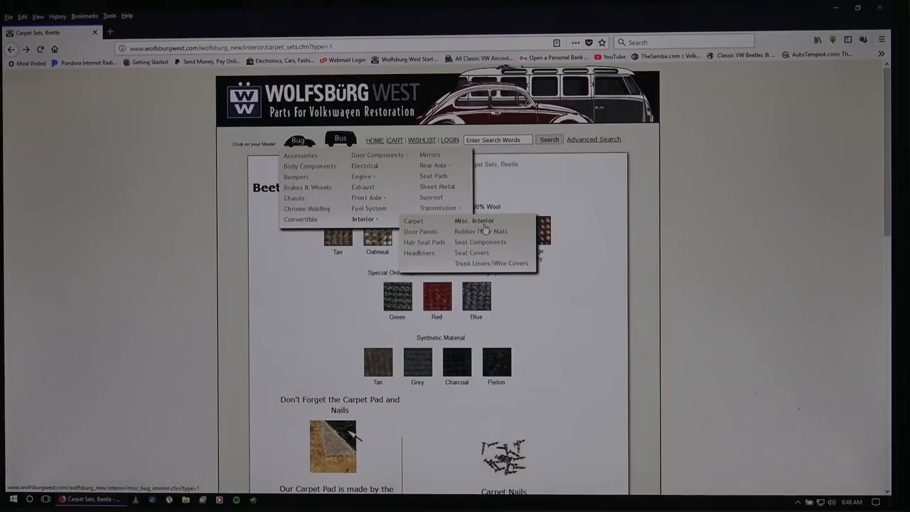
- Open the Beetle Rubber Floor Mats page and scroll to the 1949-1959 floor mat sets
click(480, 231)
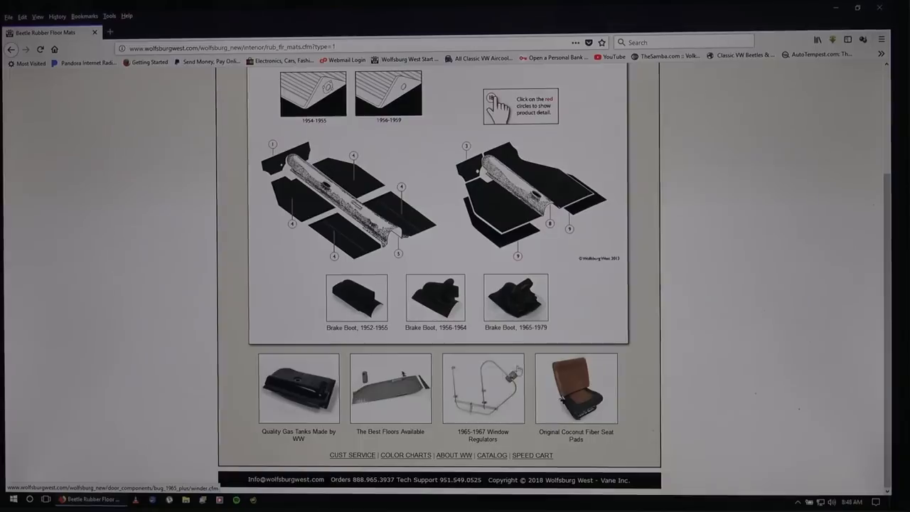
scroll(down, 3)
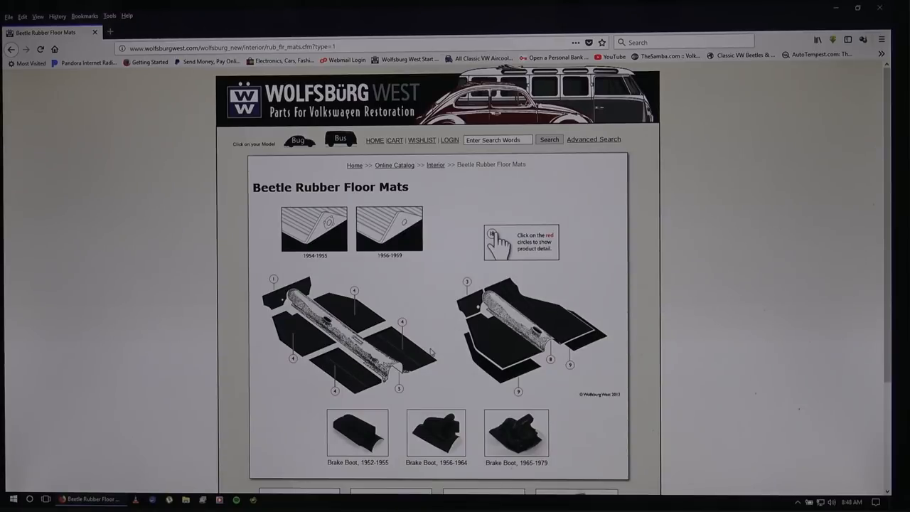
scroll(down, 3)
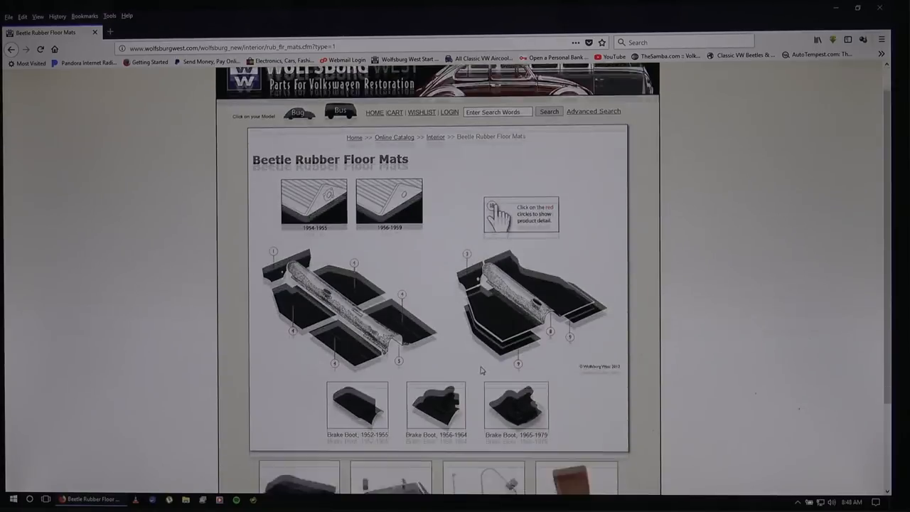
scroll(down, 3)
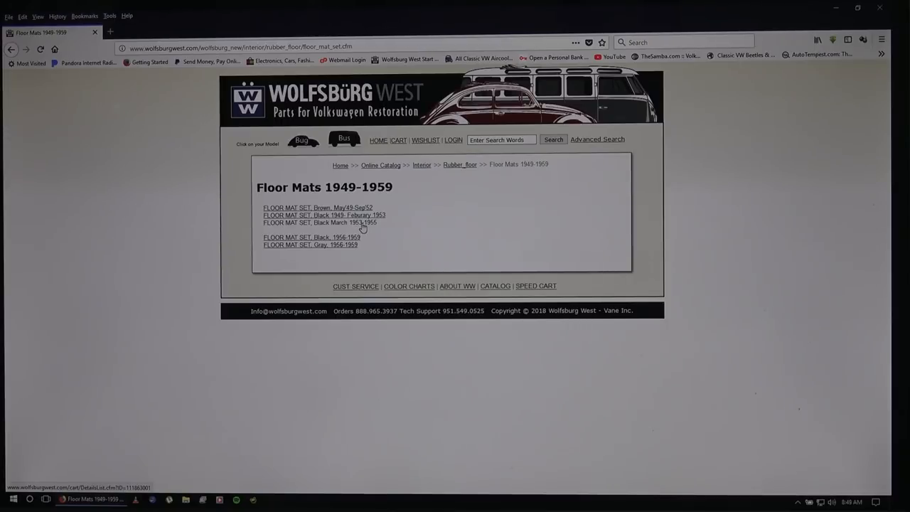
- Open the black March 1953-1955 floor mat set product page, priced at $75
click(320, 223)
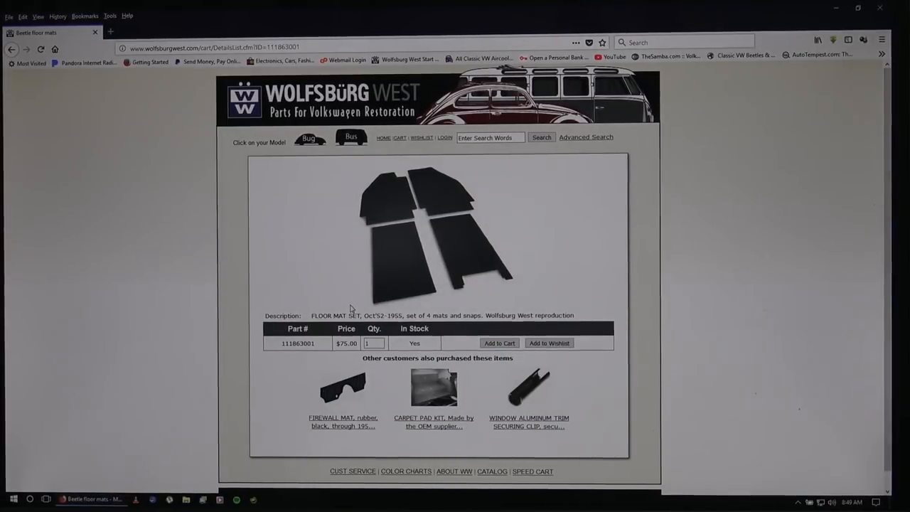
mouse_move(344, 419)
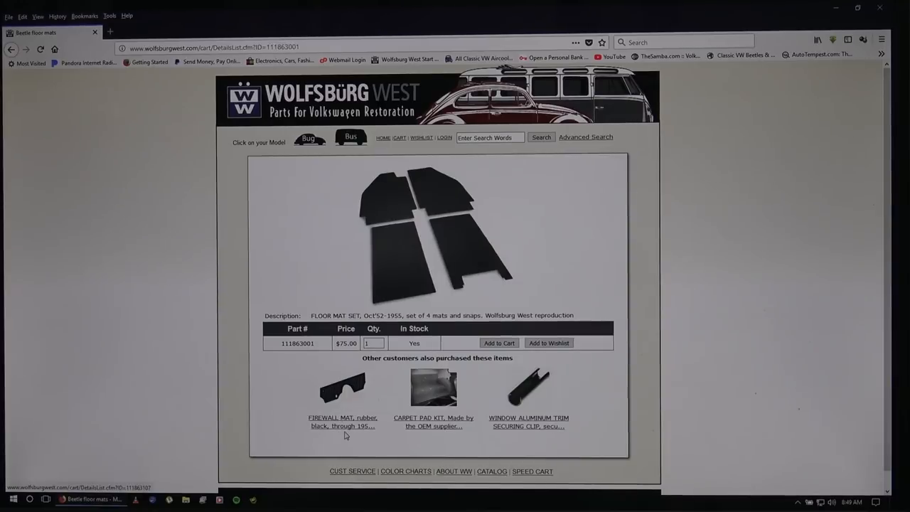
mouse_move(348, 425)
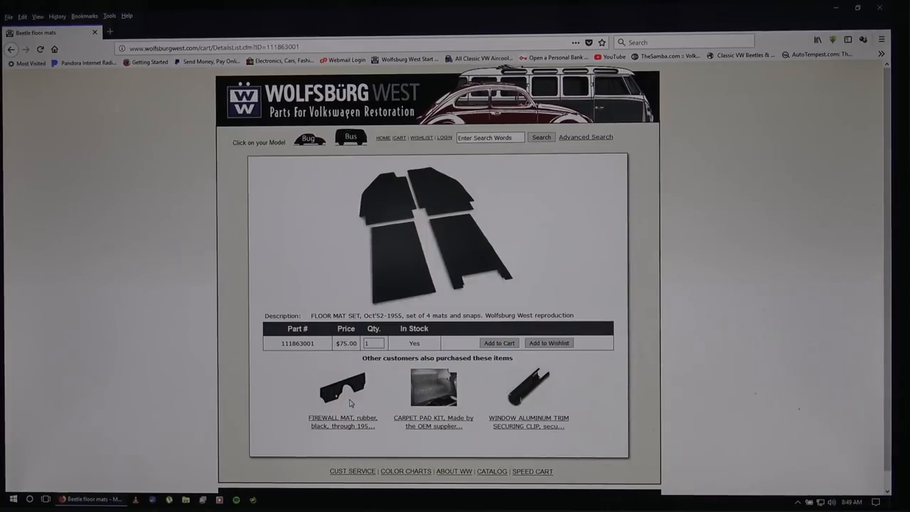
mouse_move(376, 439)
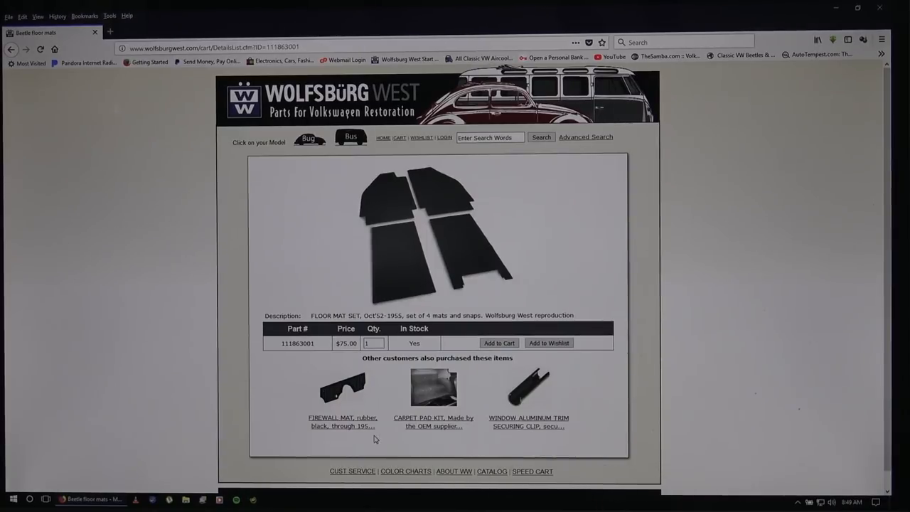